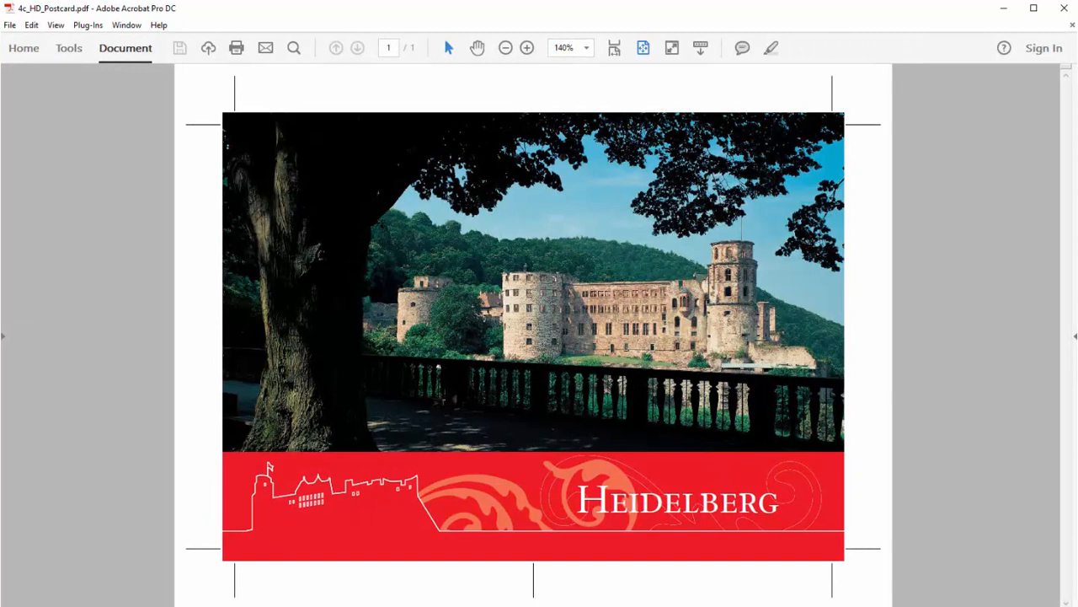
Launch the Prinect 2017 PDF Toolbox Coating Editor from the Plug-ins menu
{"action": "left_click", "coordinate": [87, 25]}
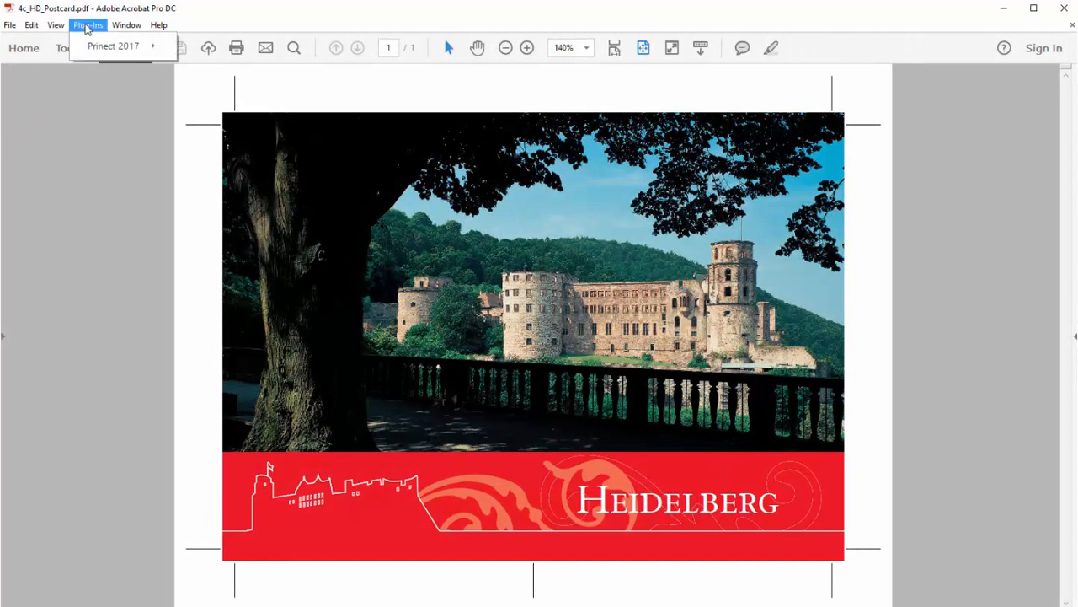
{"action": "left_click", "coordinate": [118, 47]}
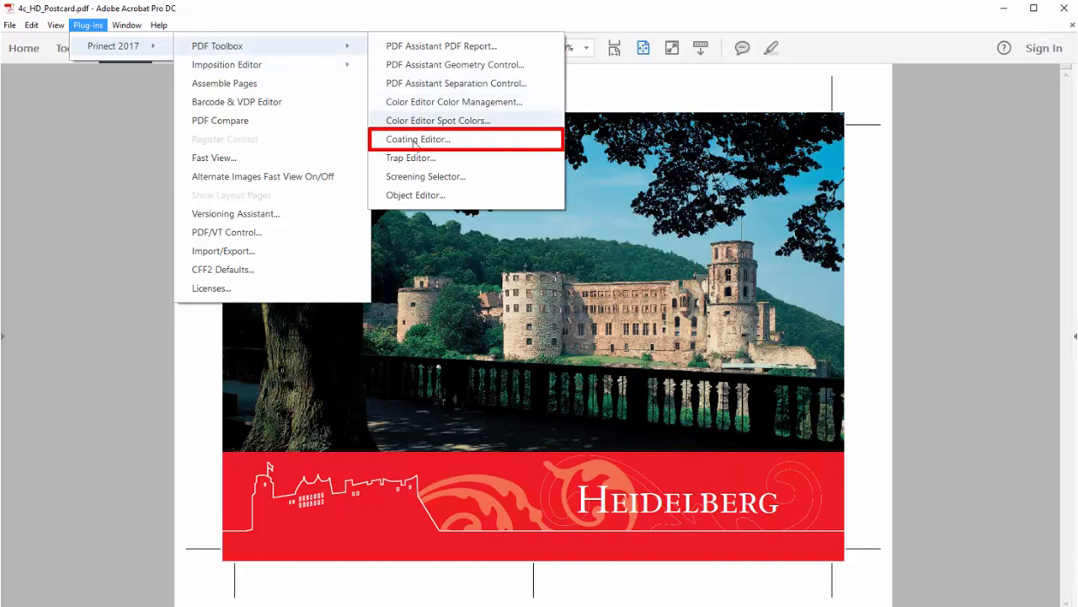
{"action": "left_click", "coordinate": [413, 138]}
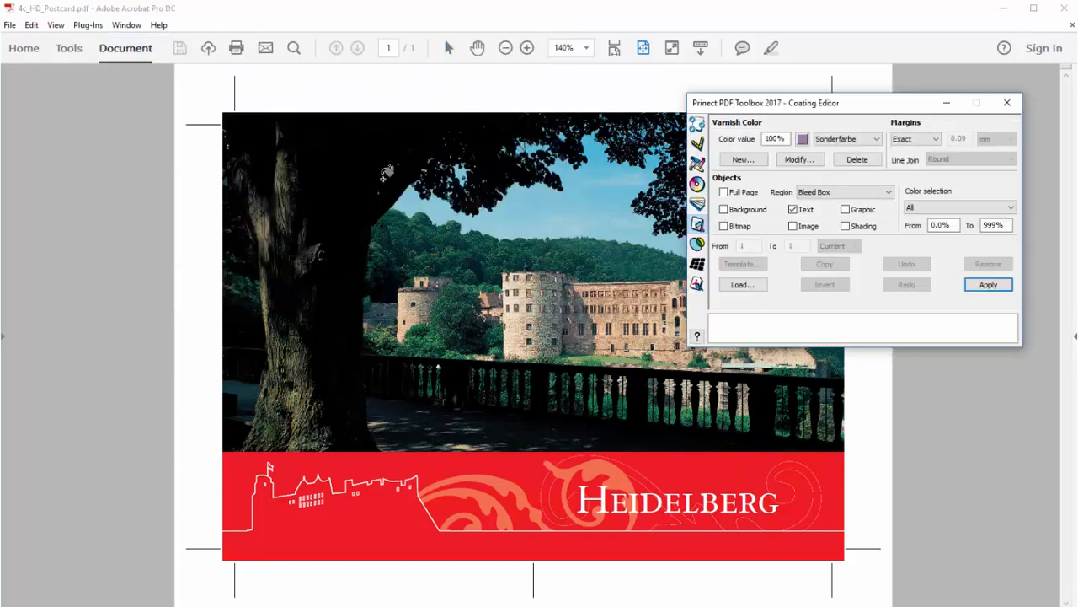
{"action": "mouse_move", "coordinate": [743, 159]}
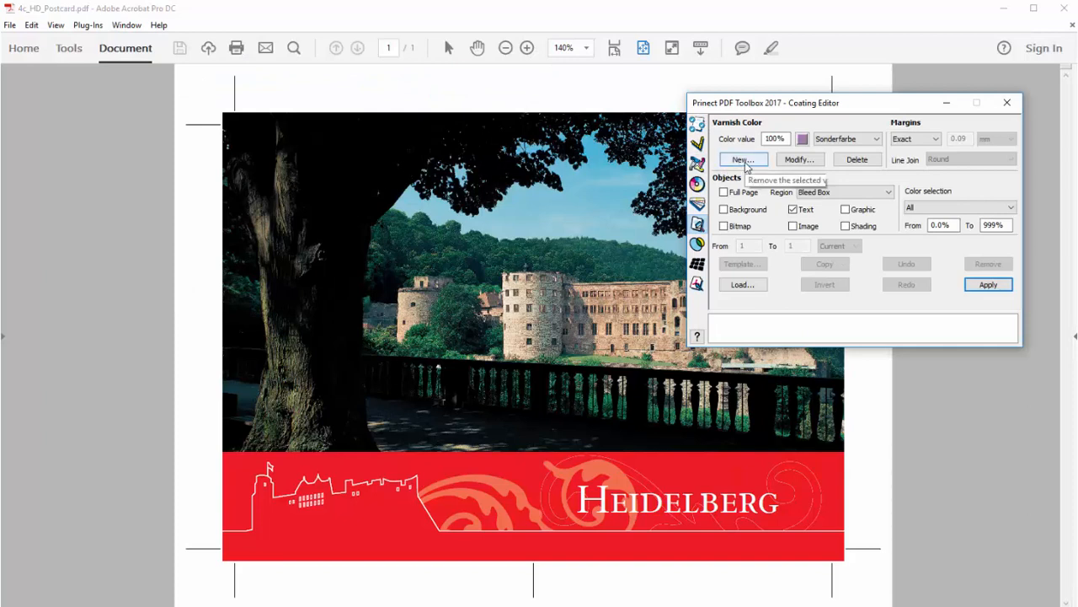
Define a new spot colour 'varnish' of type Transparent with CMYK 50/0/100/0 alternate and confirm it
{"action": "left_click", "coordinate": [743, 158]}
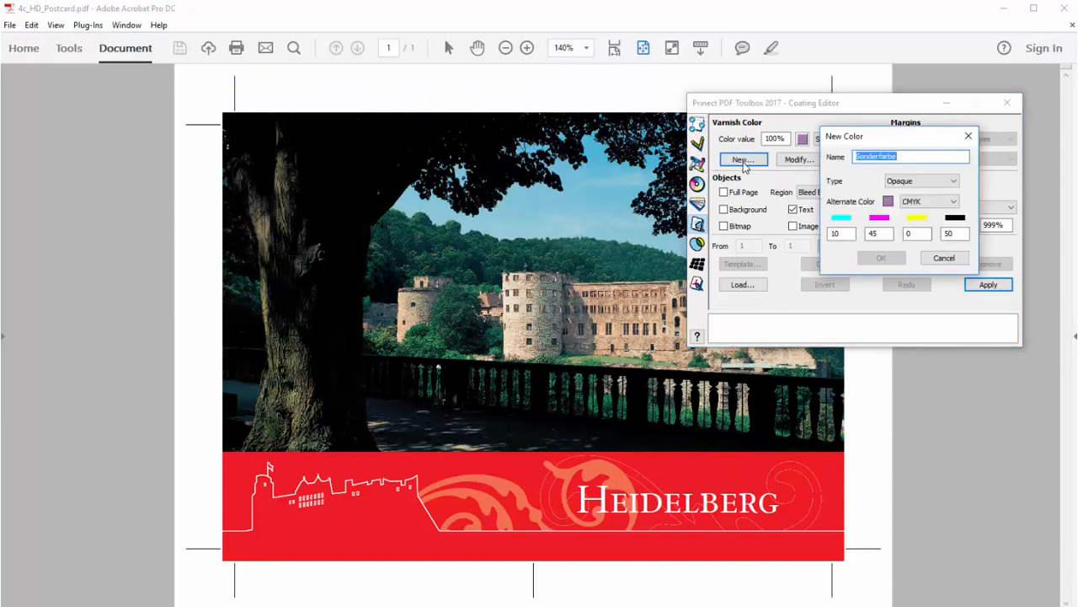
{"action": "type", "text": "varnish"}
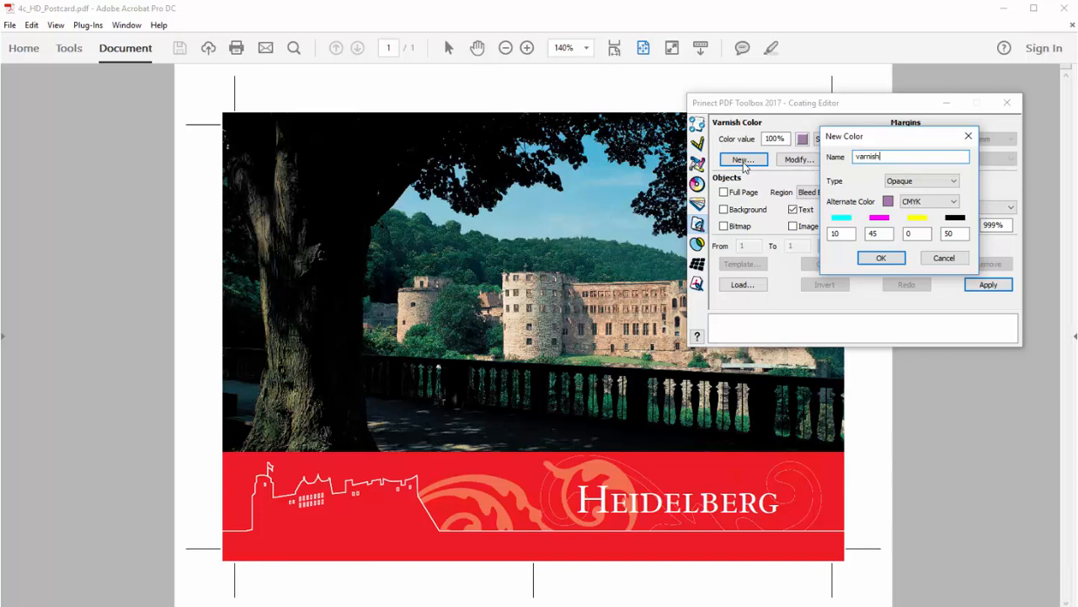
{"action": "mouse_move", "coordinate": [755, 162]}
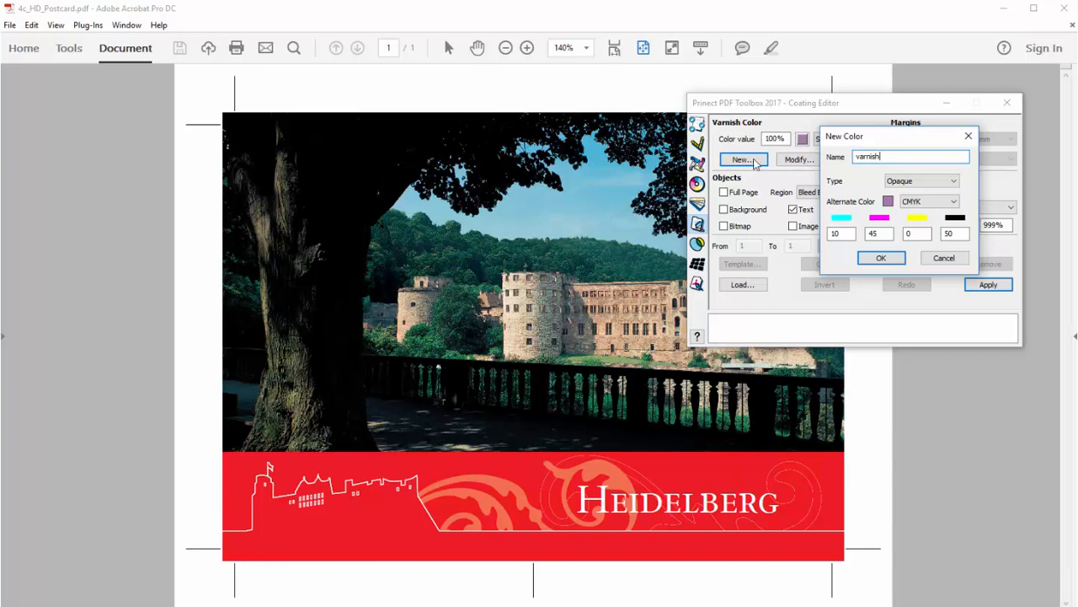
{"action": "mouse_move", "coordinate": [805, 169]}
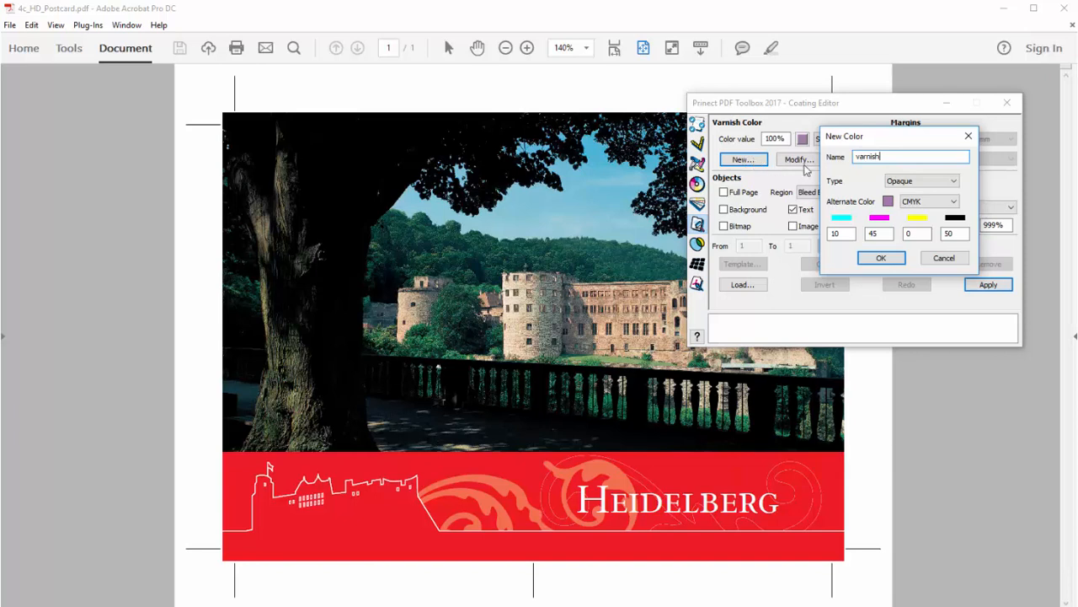
{"action": "left_click", "coordinate": [950, 180]}
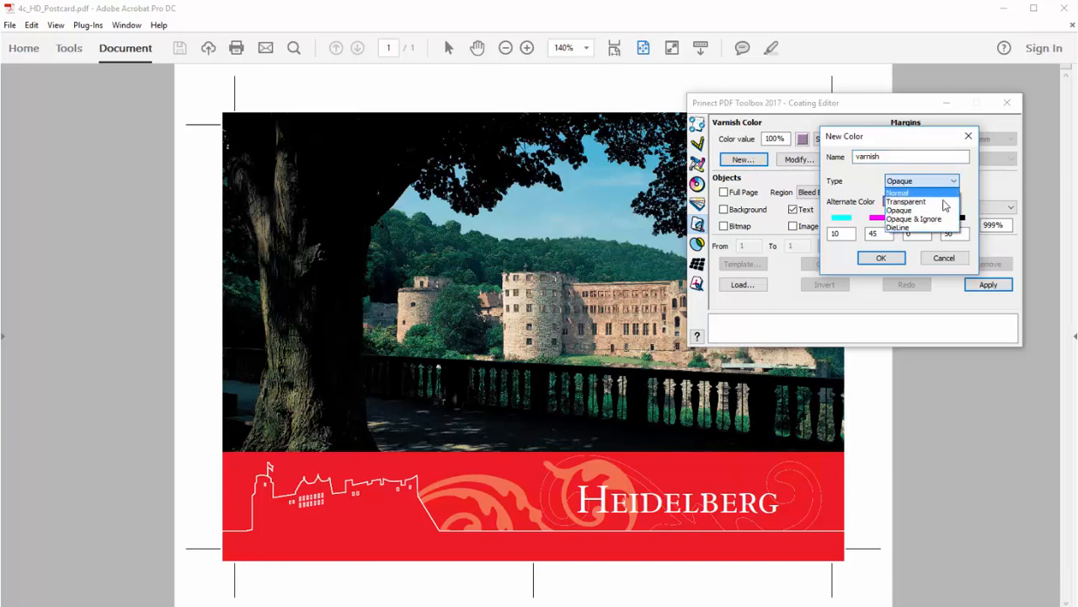
{"action": "left_click", "coordinate": [918, 200]}
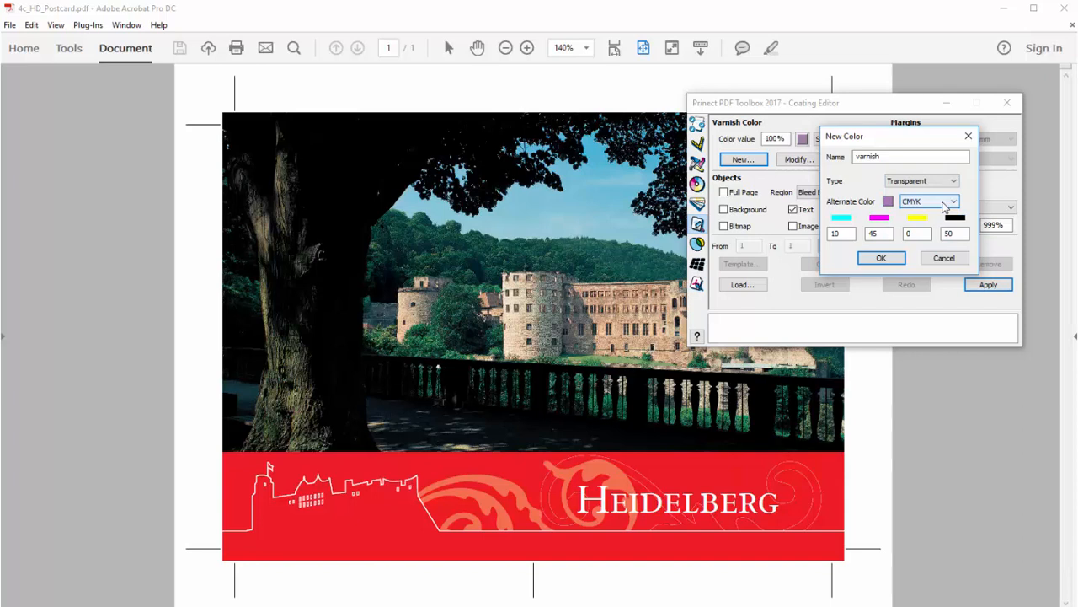
{"action": "mouse_move", "coordinate": [926, 207]}
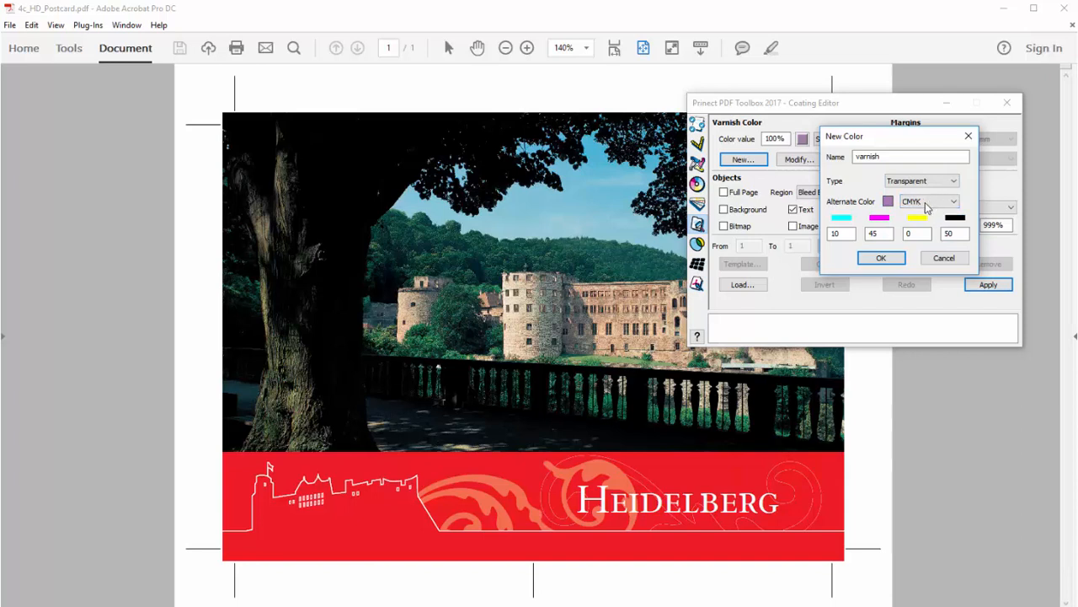
{"action": "left_click", "coordinate": [838, 232]}
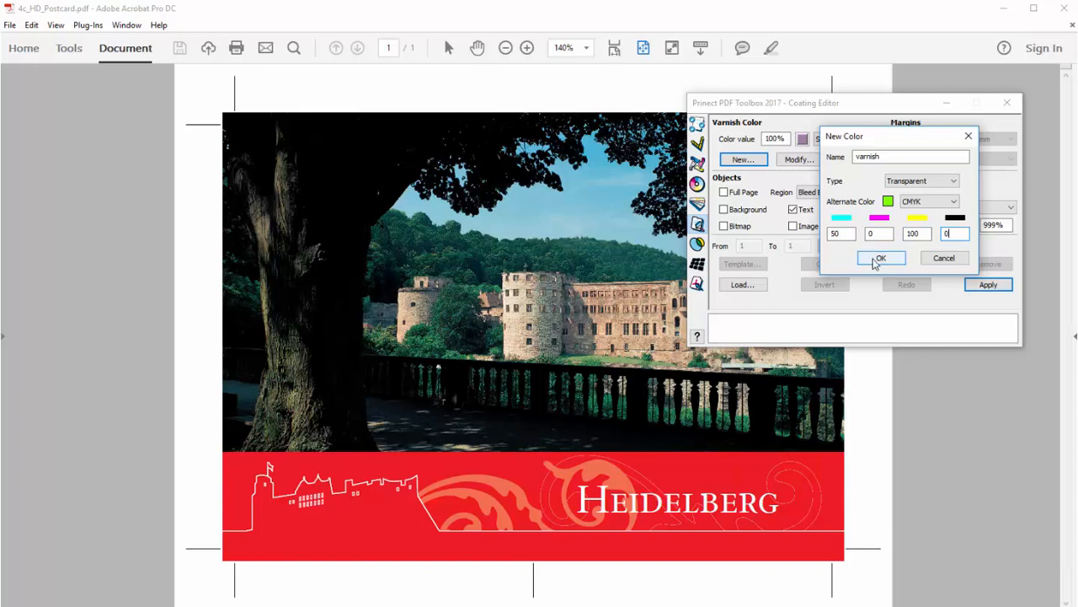
{"action": "left_click", "coordinate": [881, 258]}
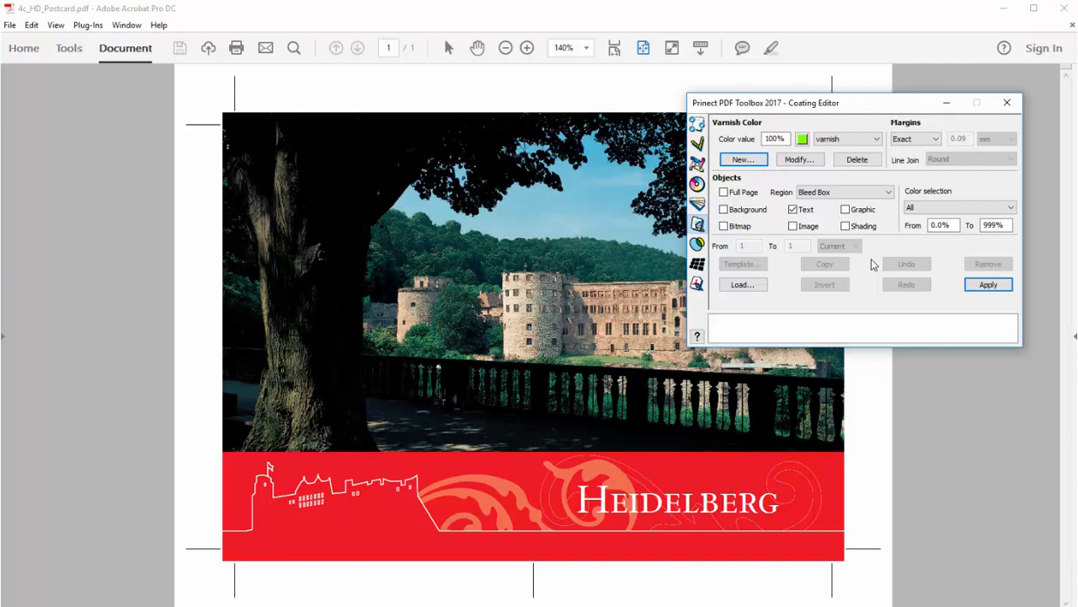
{"action": "mouse_move", "coordinate": [762, 462]}
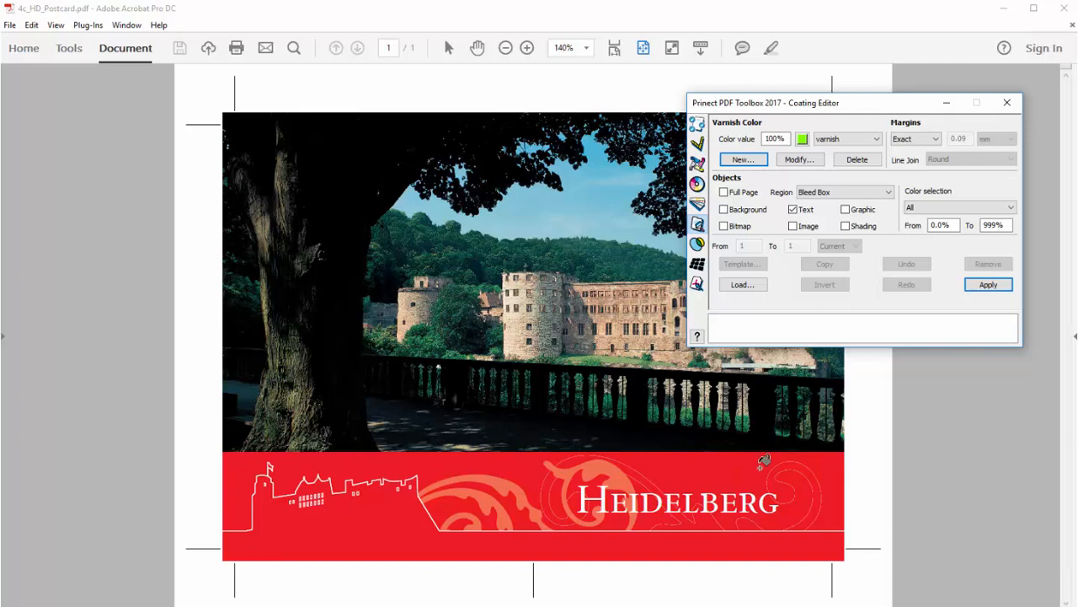
Make the HEIDELBERG lettering, castle outline and ornament varnish objects, then leave the Coating Editor
{"action": "left_click", "coordinate": [988, 283]}
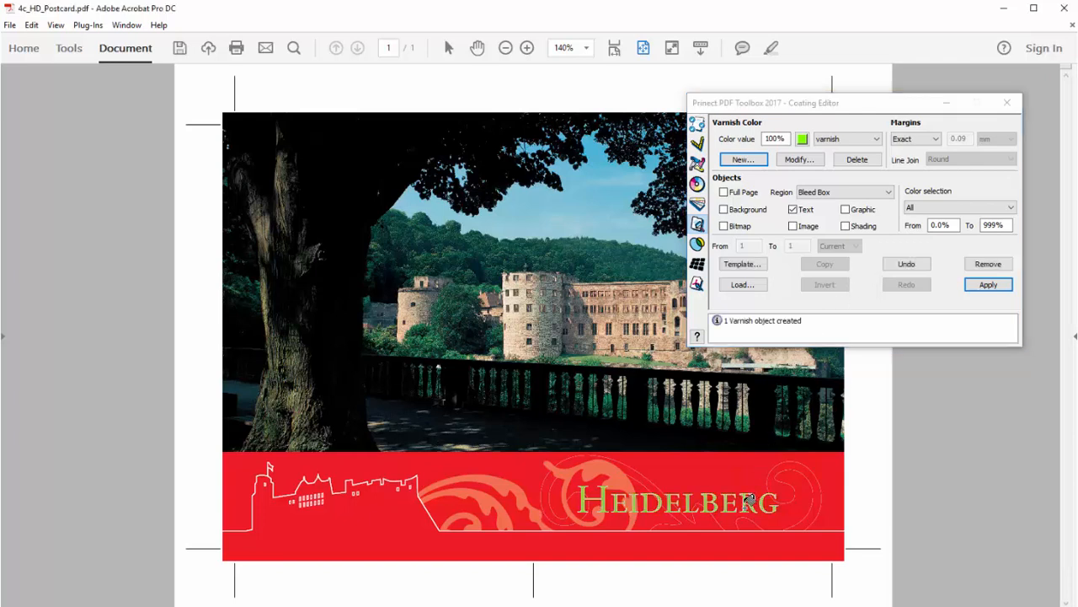
{"action": "left_click", "coordinate": [988, 283]}
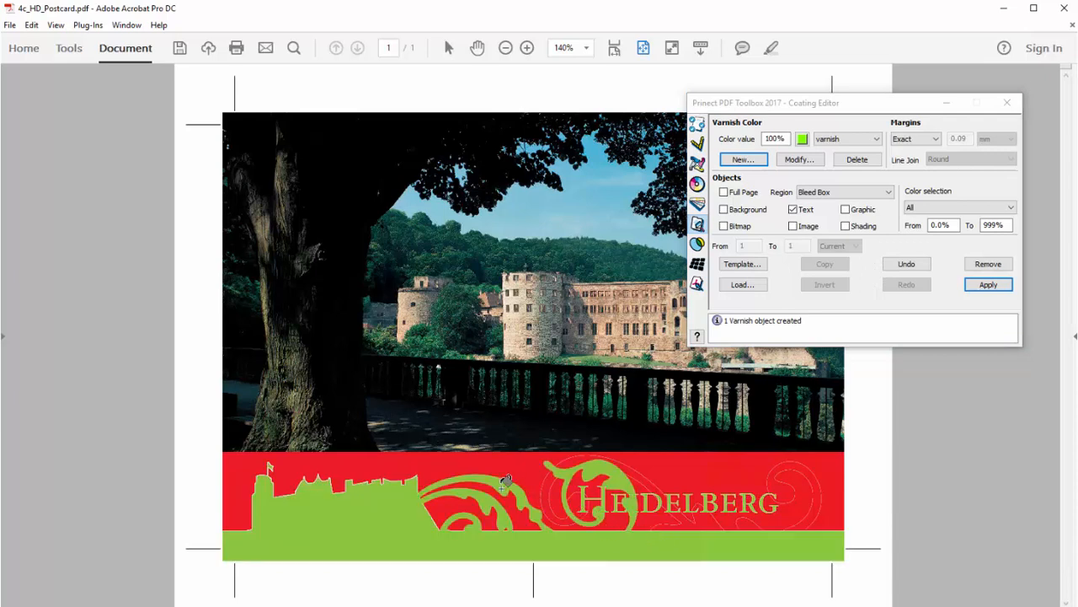
{"action": "mouse_move", "coordinate": [486, 498]}
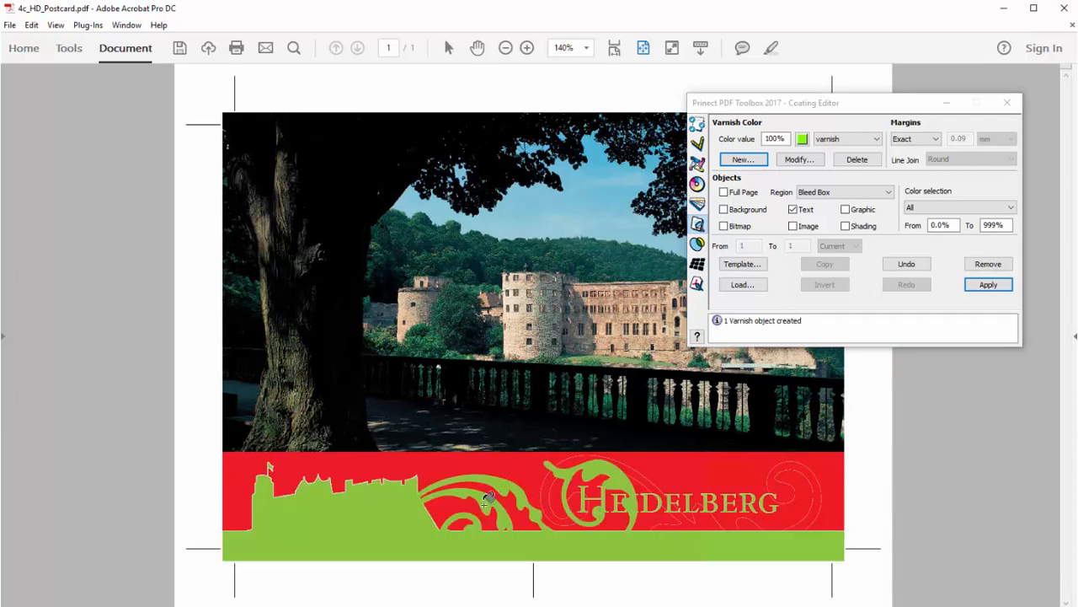
{"action": "mouse_move", "coordinate": [489, 499]}
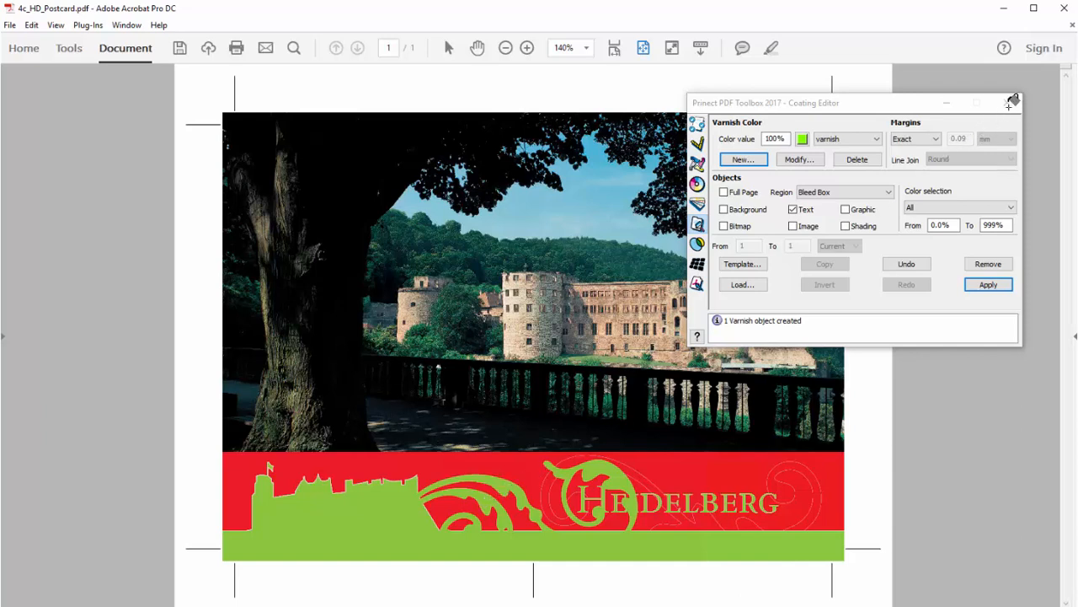
{"action": "left_click", "coordinate": [1014, 101]}
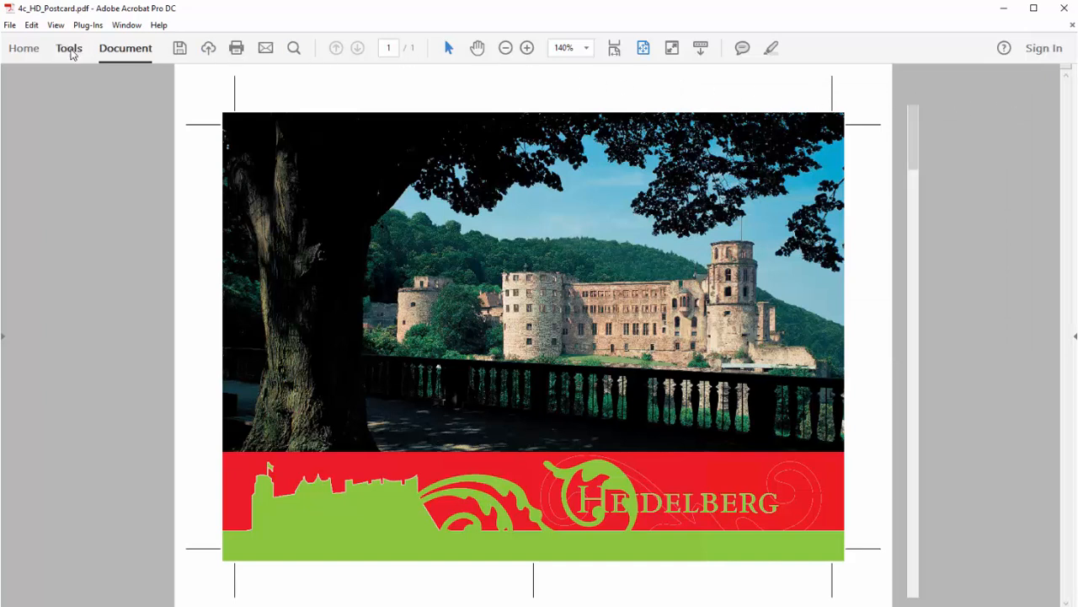
Bring up Output Preview from the Print Production tools to view the separations
{"action": "left_click", "coordinate": [68, 47]}
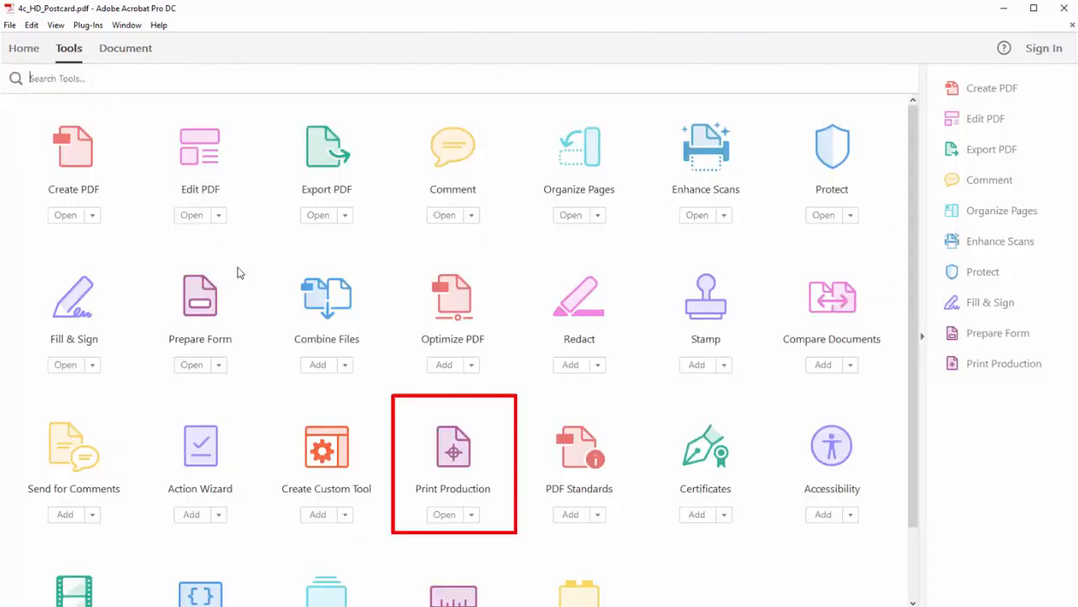
{"action": "left_click", "coordinate": [445, 514]}
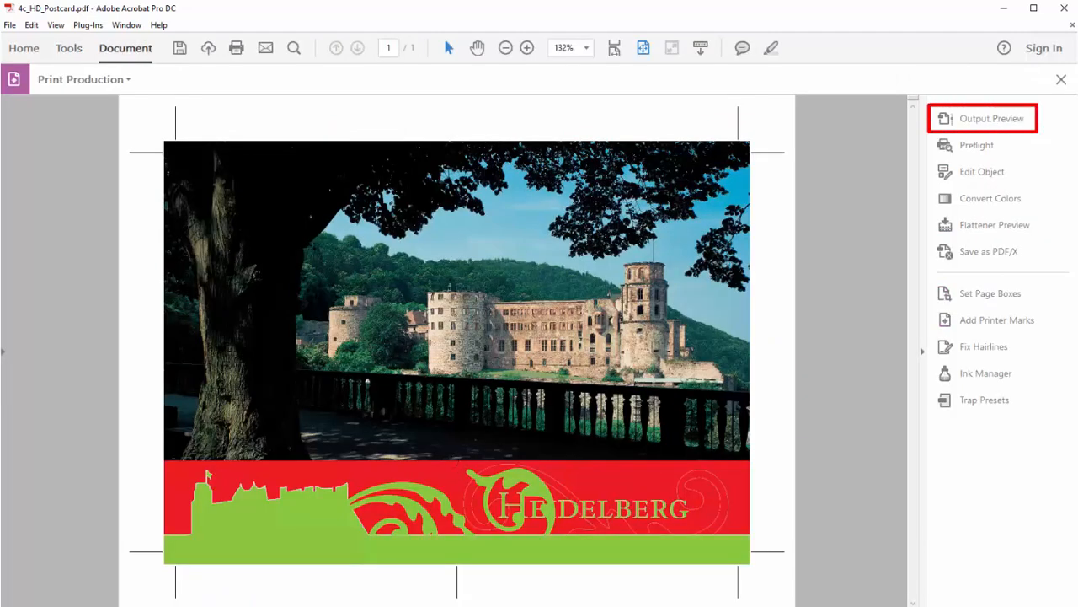
{"action": "left_click", "coordinate": [997, 118]}
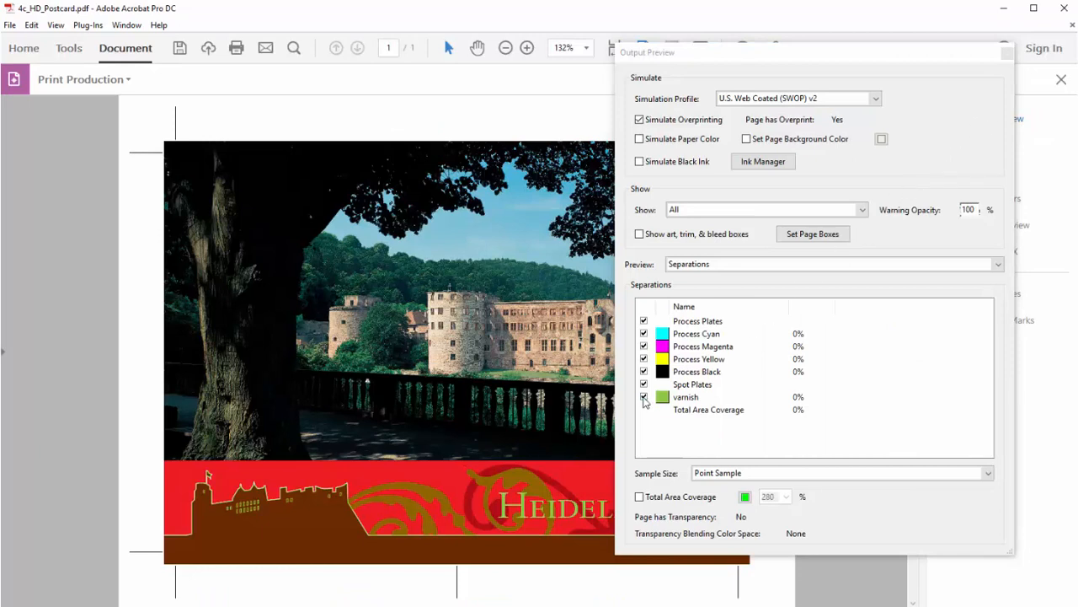
Isolate the varnish spot plate and toggle its visibility to verify it covers the banner artwork
{"action": "left_click", "coordinate": [684, 398]}
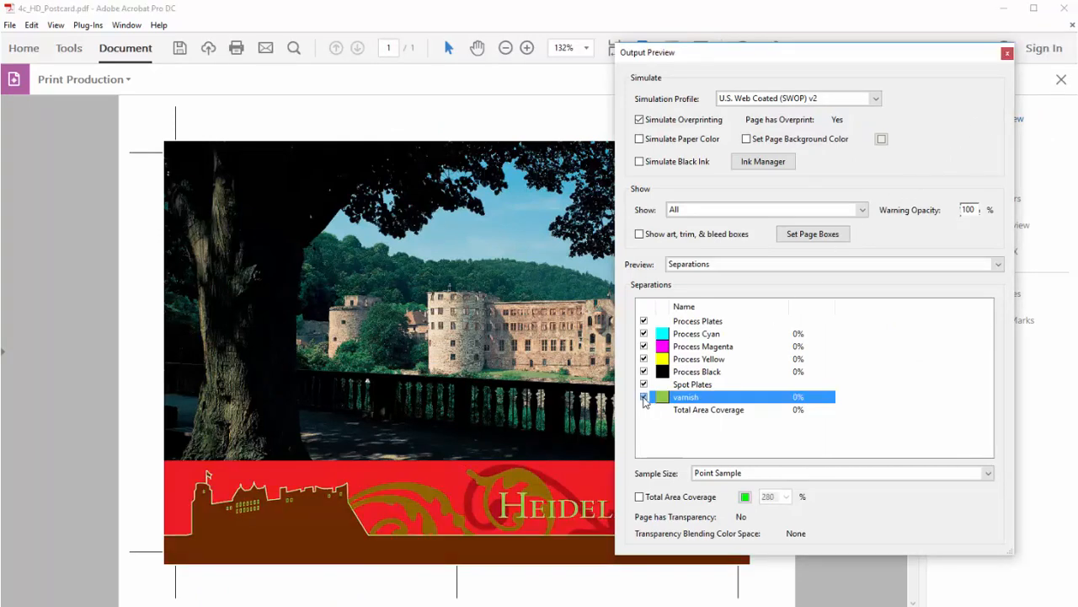
{"action": "left_click", "coordinate": [647, 384]}
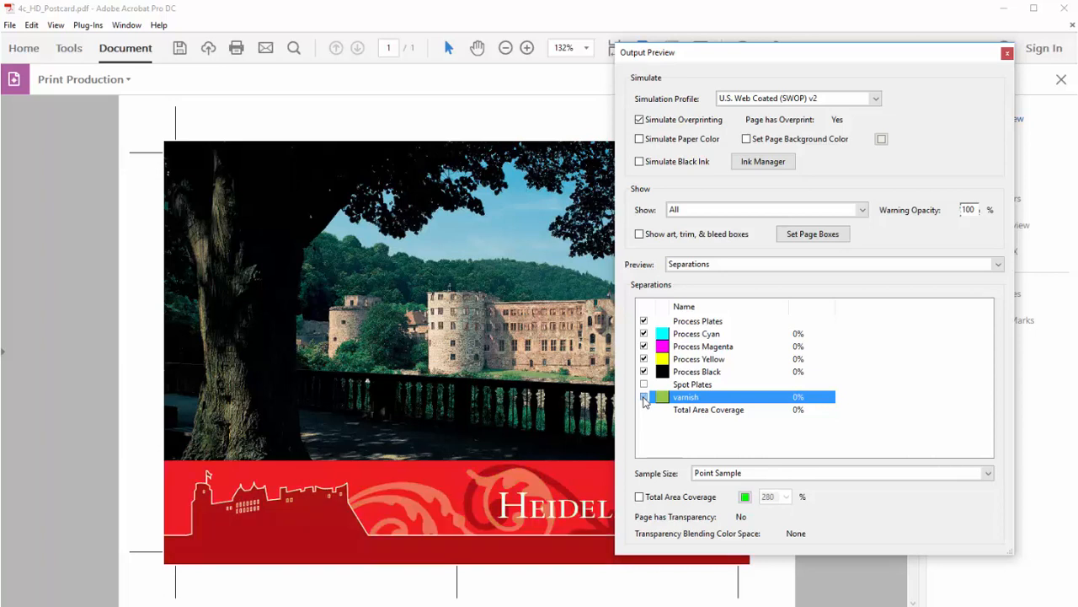
{"action": "left_click", "coordinate": [651, 384]}
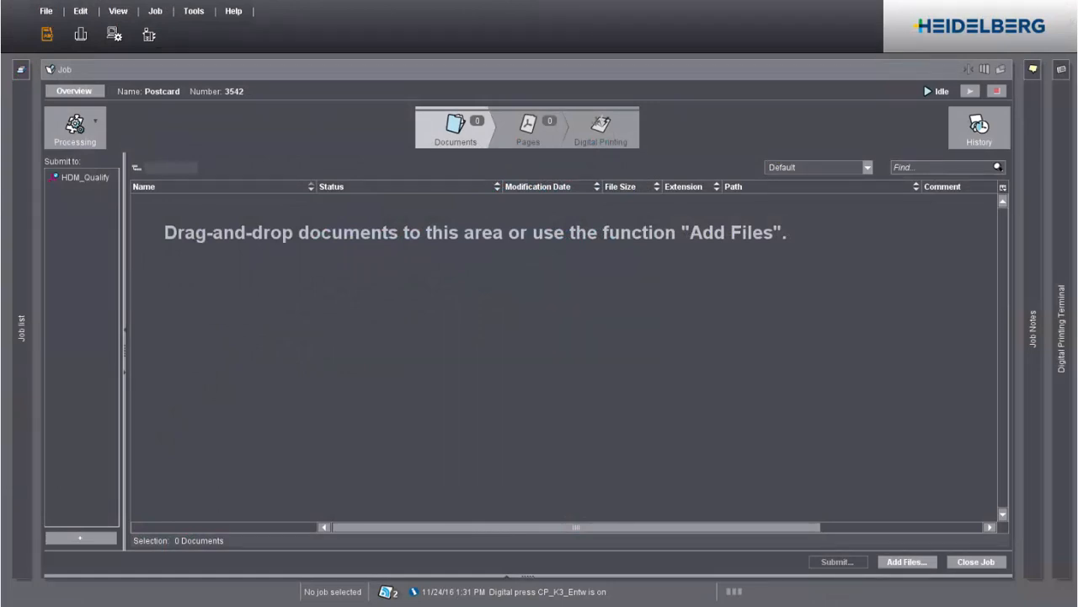
Add HD-Postcard_1.pdf from the Jobs folder as the Postcard job's document
{"action": "left_click", "coordinate": [914, 563]}
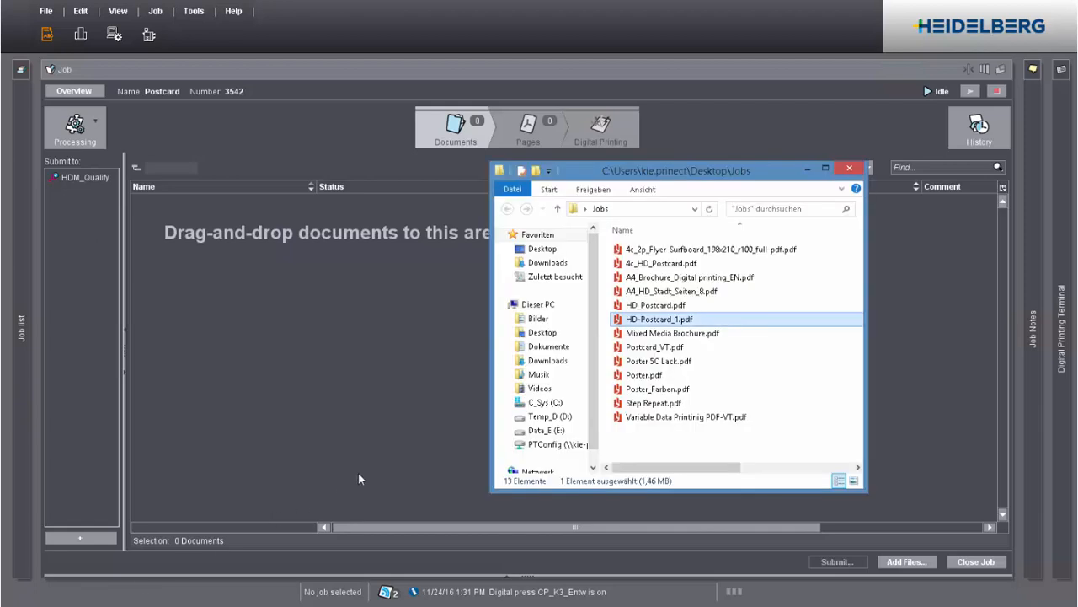
{"action": "mouse_move", "coordinate": [366, 321]}
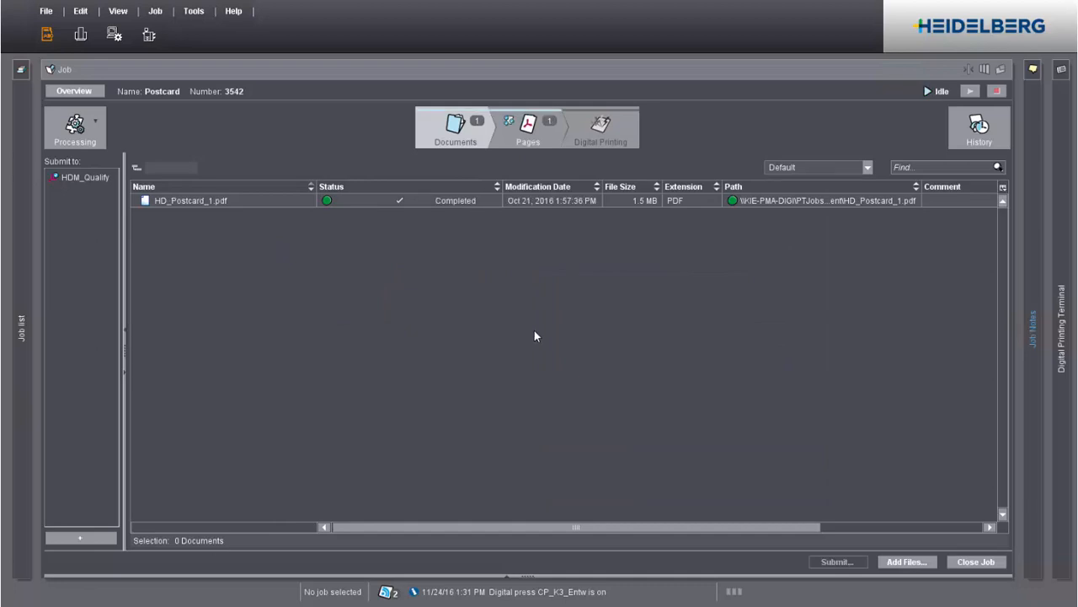
{"action": "mouse_move", "coordinate": [99, 124]}
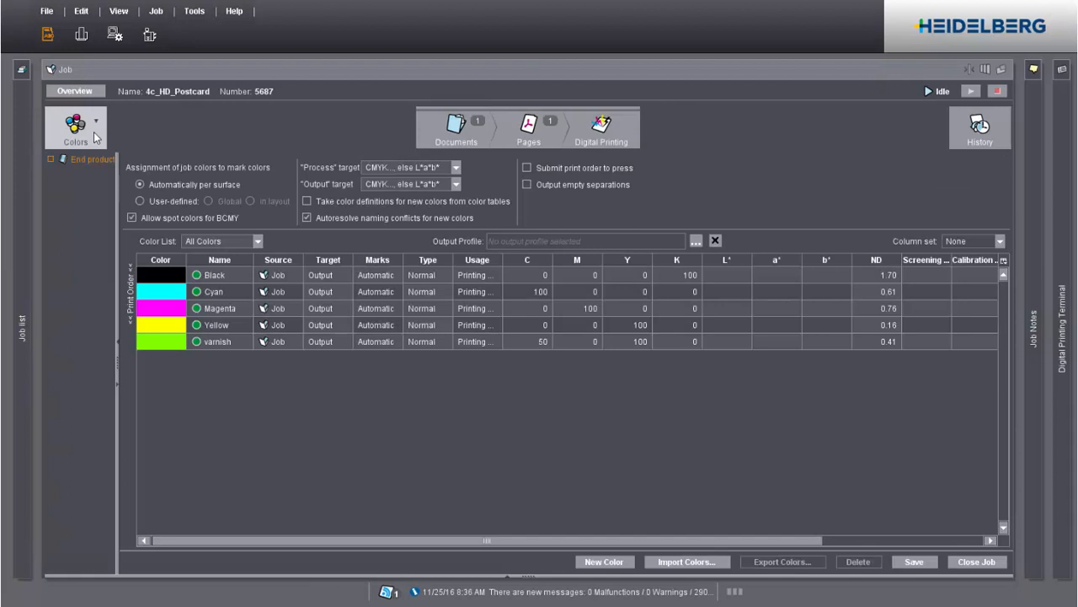
{"action": "mouse_move", "coordinate": [278, 259]}
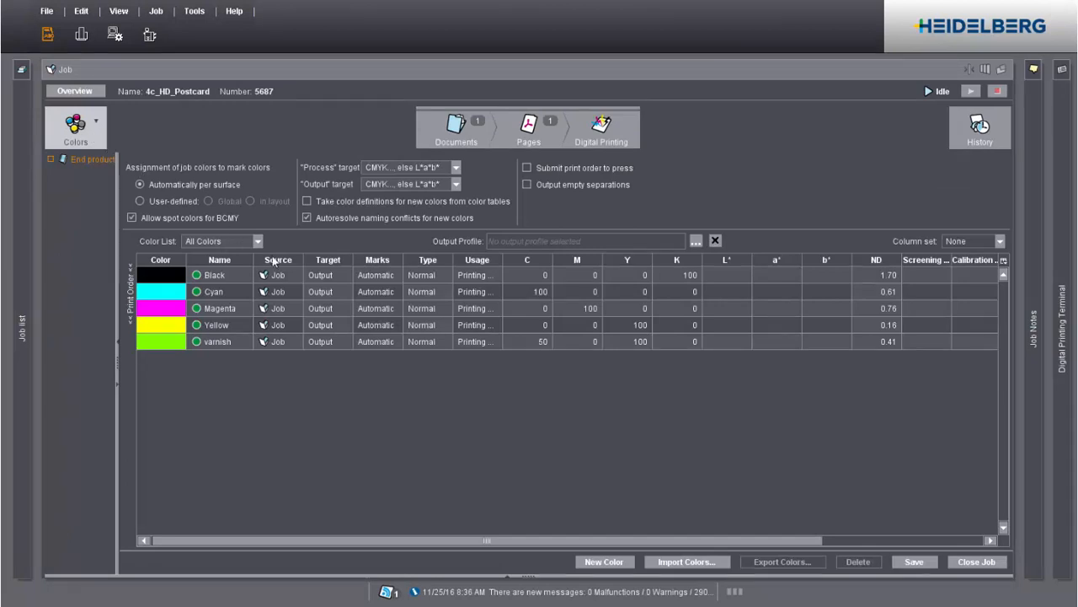
Set the varnish colour row to Type Transparent and Usage Special printing unit
{"action": "left_click", "coordinate": [445, 341]}
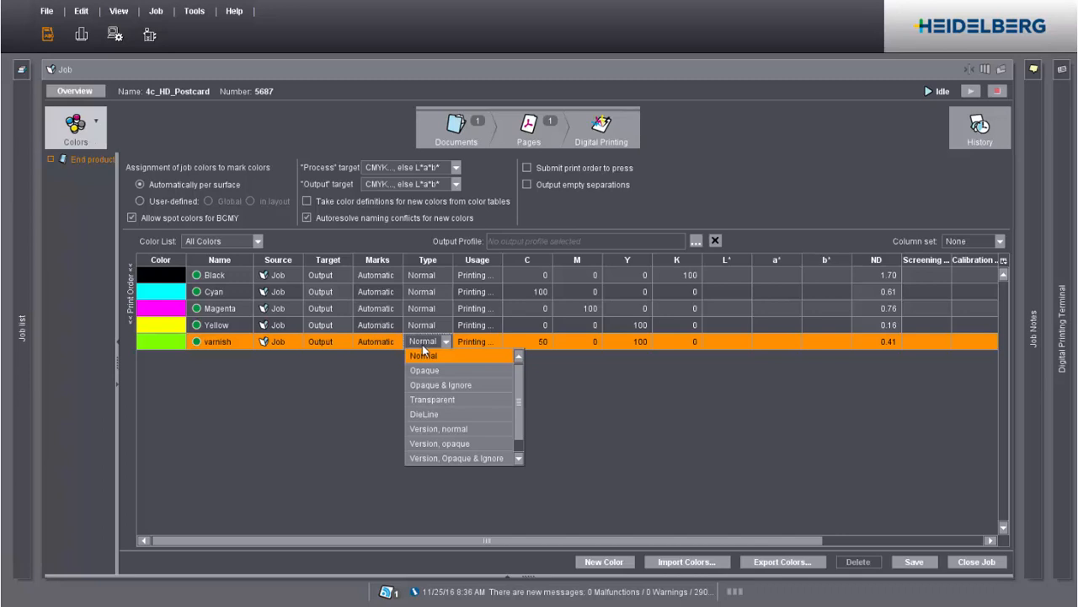
{"action": "left_click", "coordinate": [431, 398]}
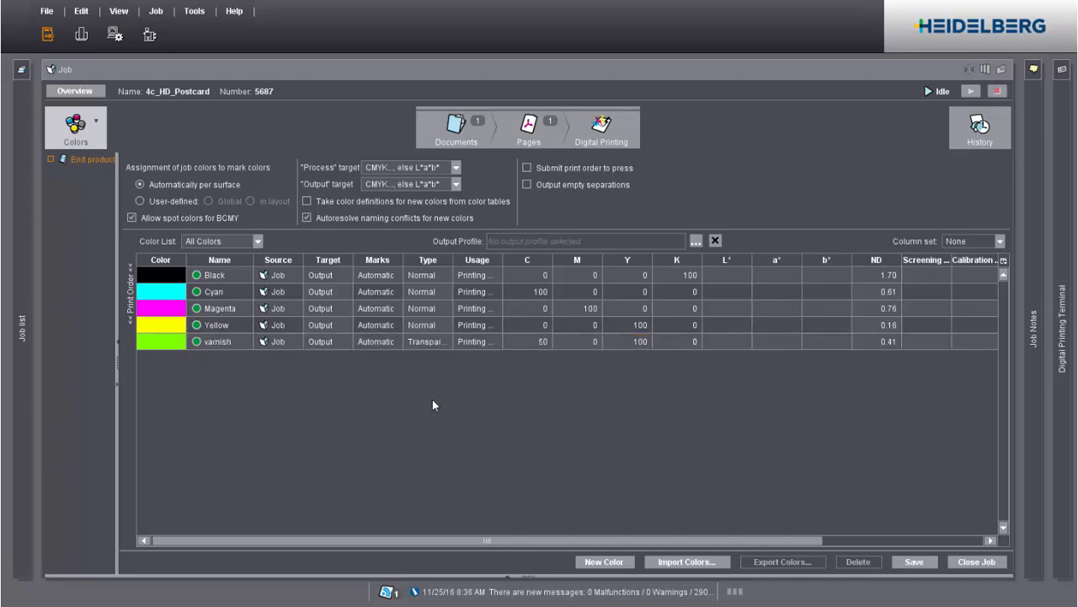
{"action": "left_click", "coordinate": [497, 340]}
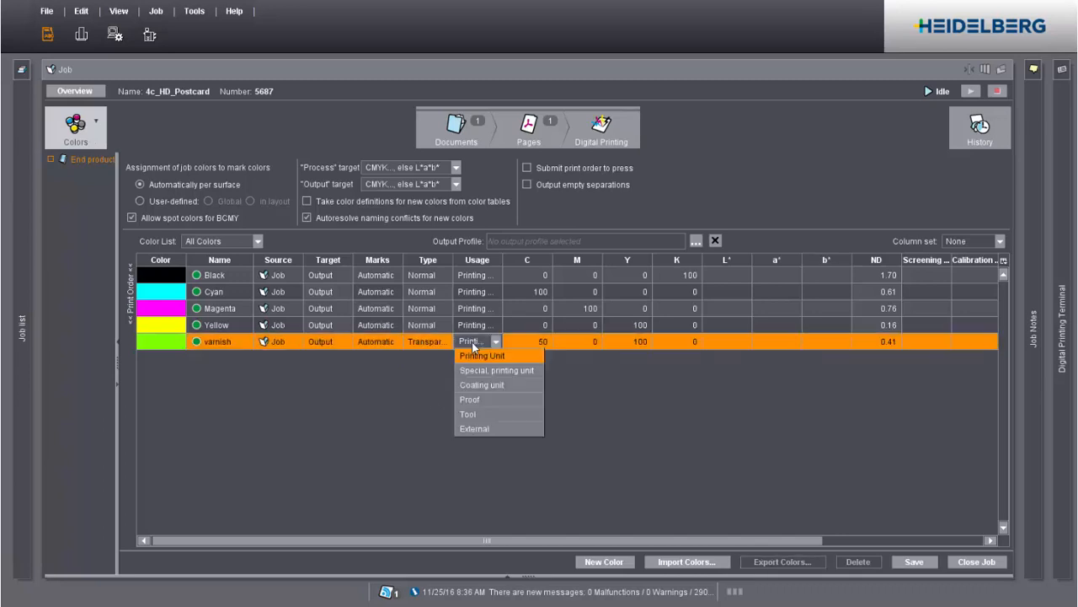
{"action": "mouse_move", "coordinate": [497, 371]}
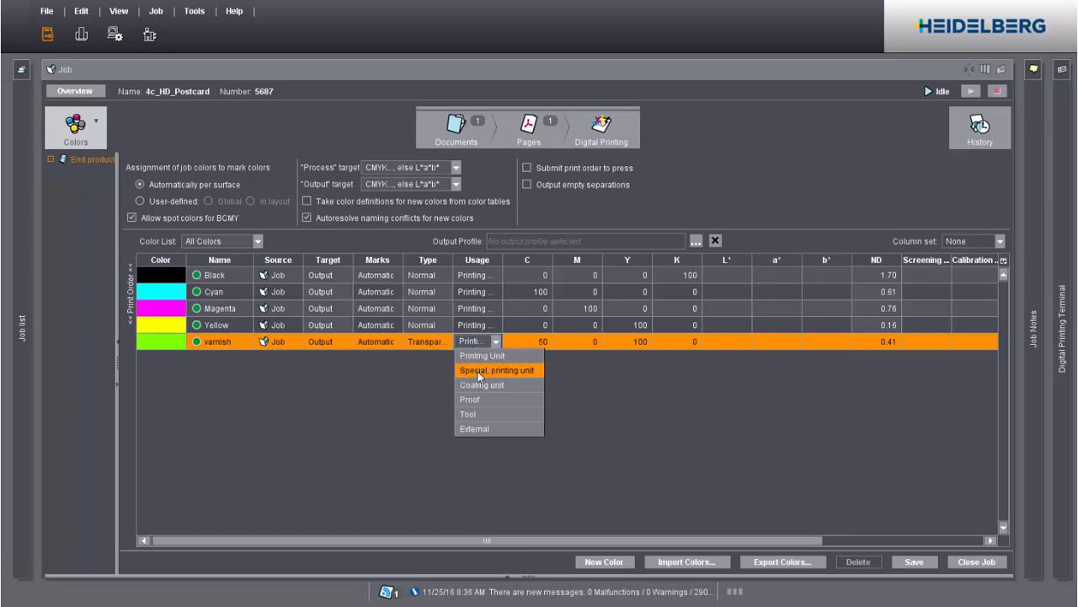
{"action": "left_click", "coordinate": [497, 370]}
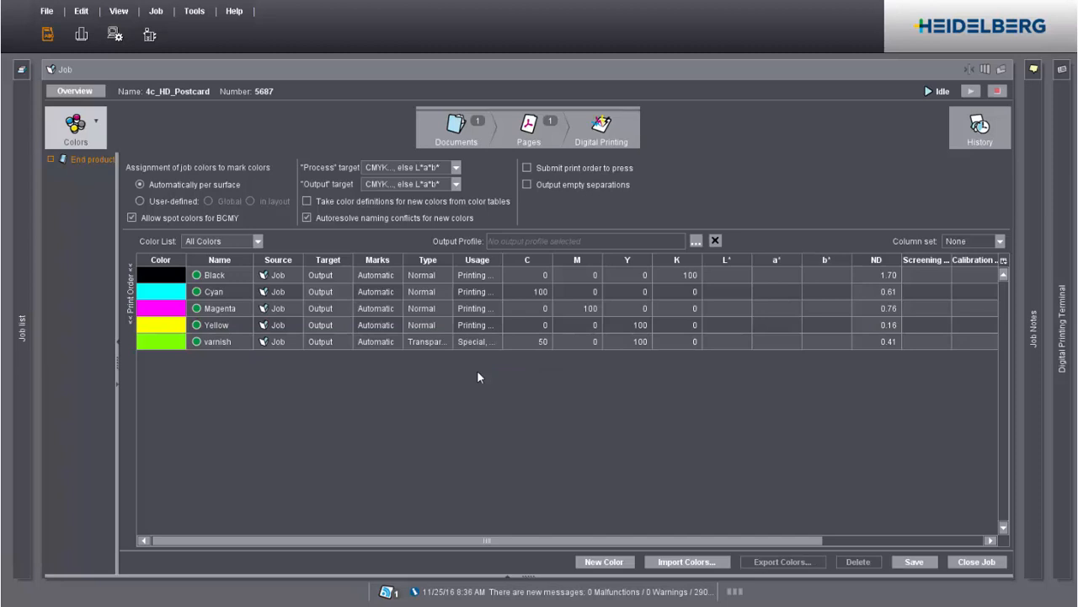
{"action": "mouse_move", "coordinate": [475, 376]}
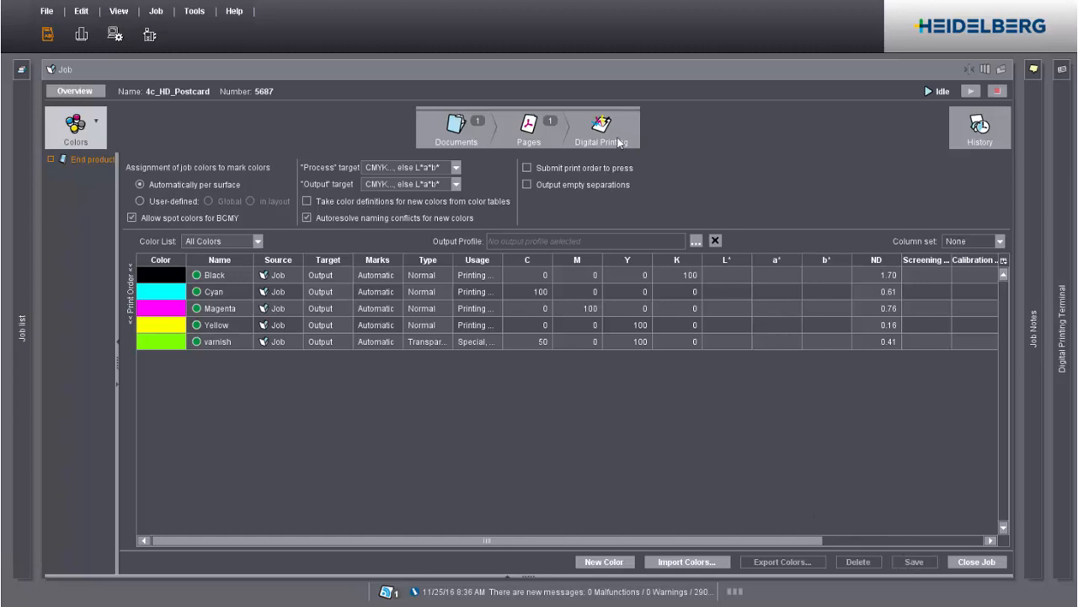
In Digital Printing, add the HDM_Postcard sequence template to impose eight postcards per SRA3 sheet
{"action": "left_click", "coordinate": [602, 128]}
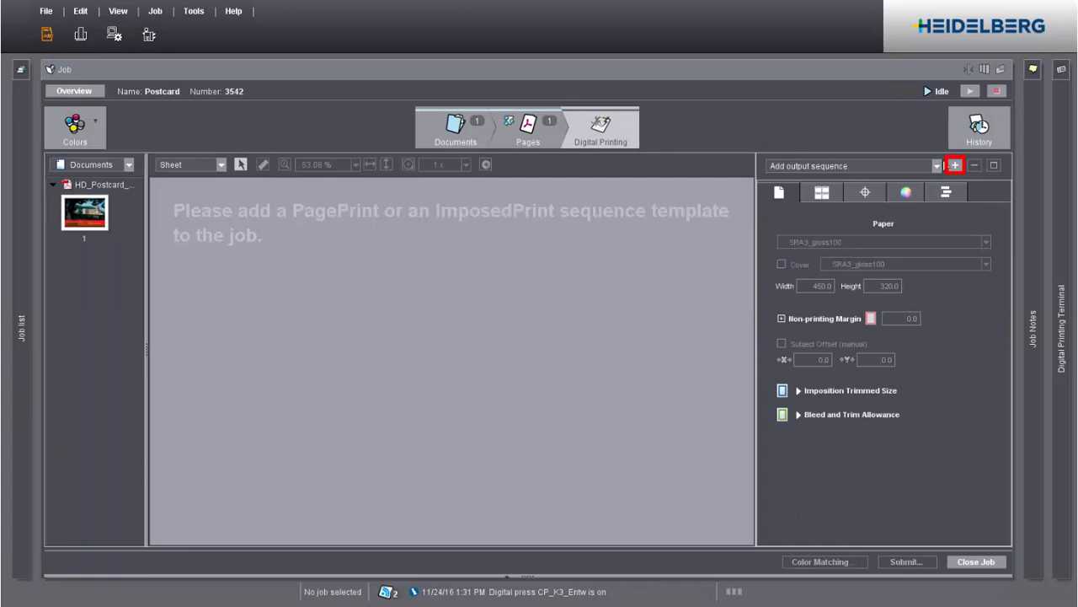
{"action": "left_click", "coordinate": [959, 167]}
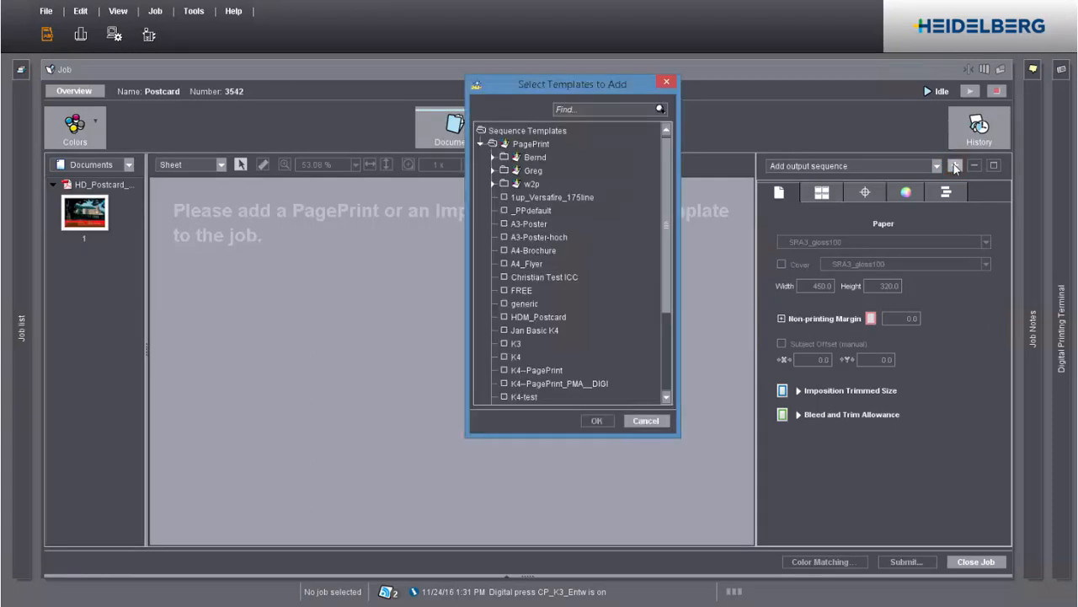
{"action": "mouse_move", "coordinate": [564, 310]}
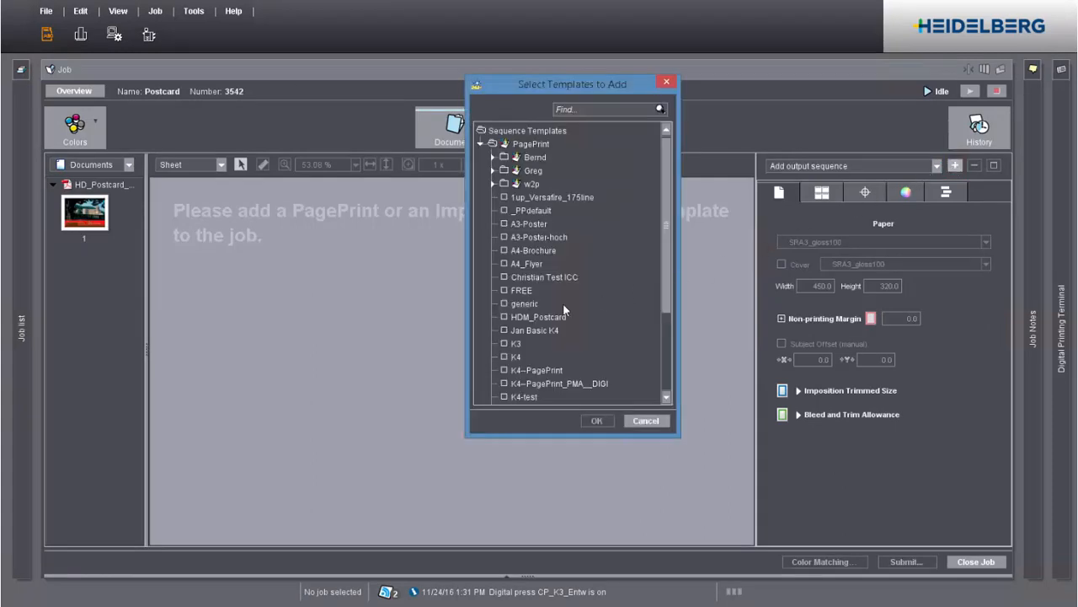
{"action": "left_click", "coordinate": [647, 421]}
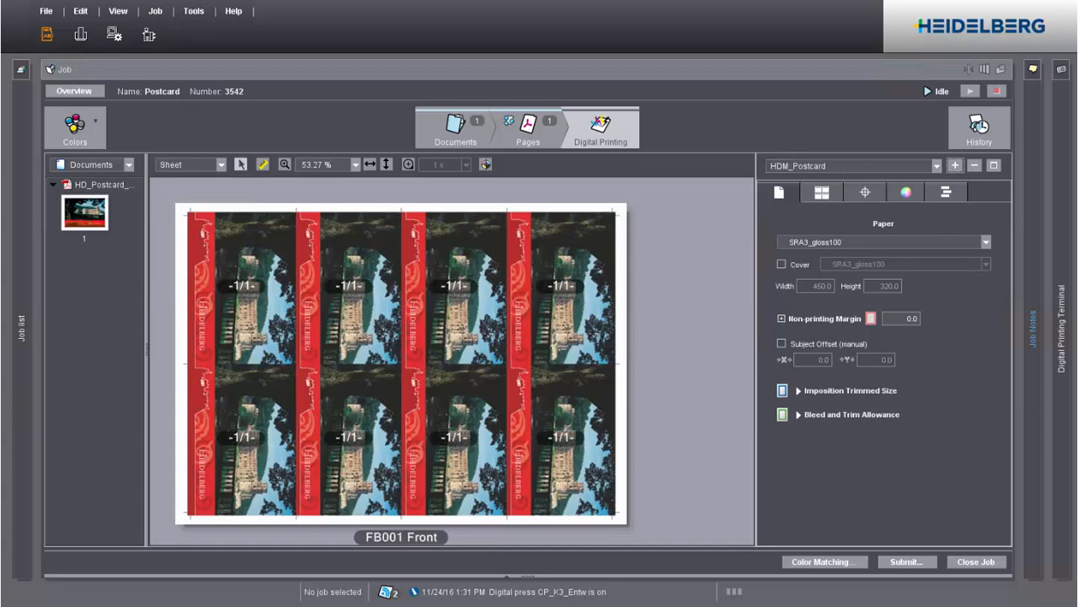
{"action": "mouse_move", "coordinate": [829, 226]}
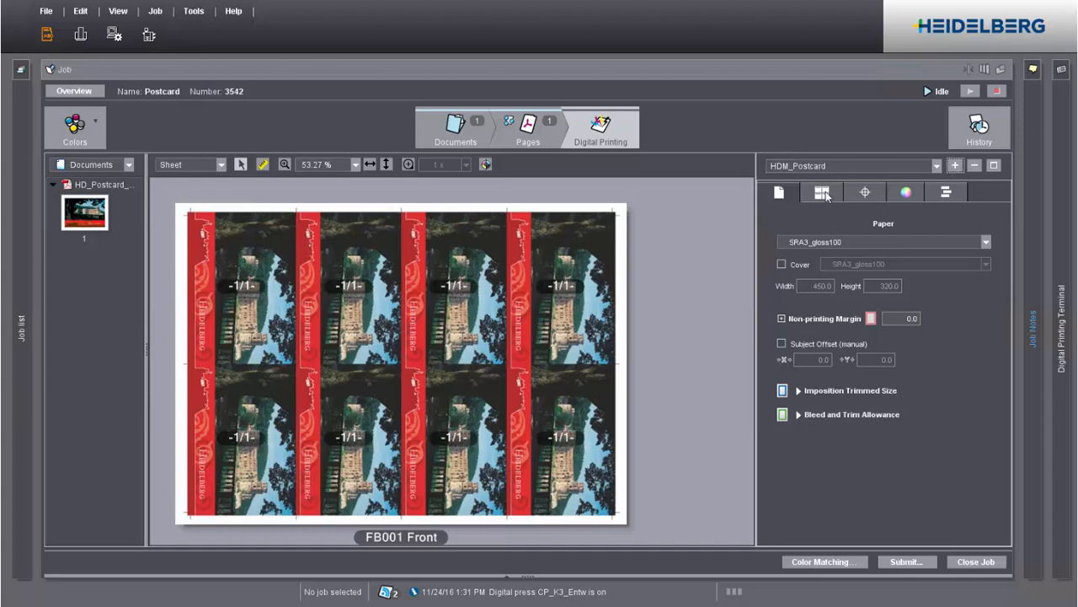
Under the sequence's Spot Colors settings, enable Print Varnish with High Inking
{"action": "left_click", "coordinate": [822, 192]}
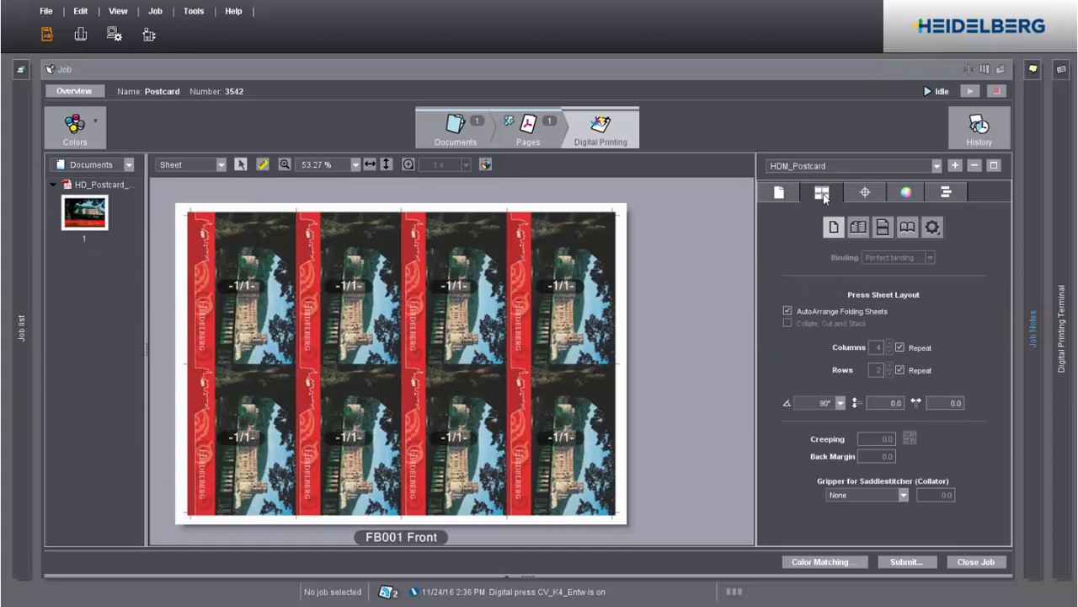
{"action": "mouse_move", "coordinate": [917, 198]}
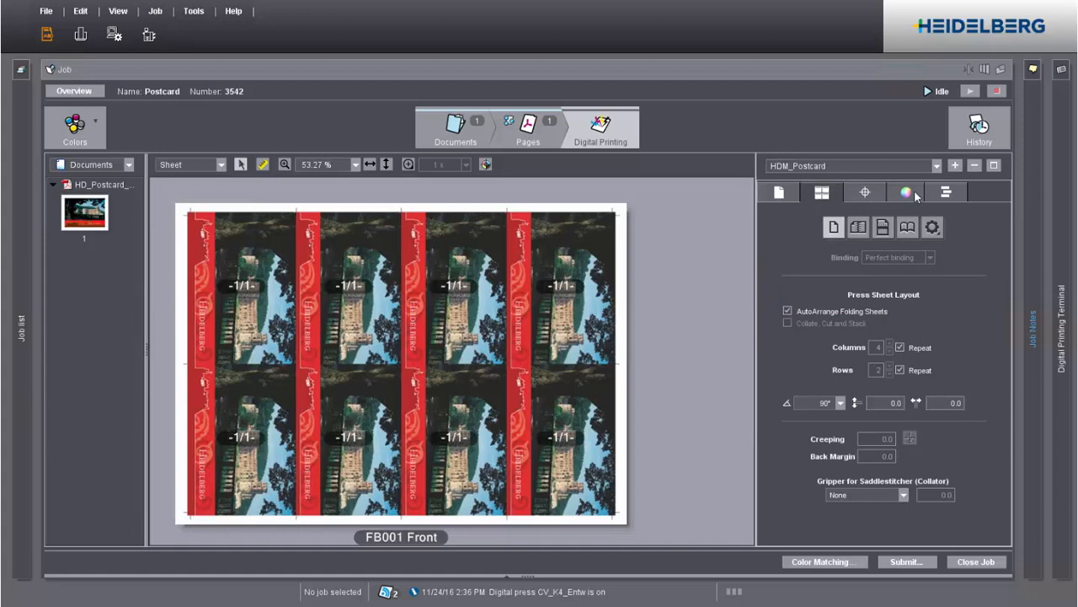
{"action": "left_click", "coordinate": [905, 192]}
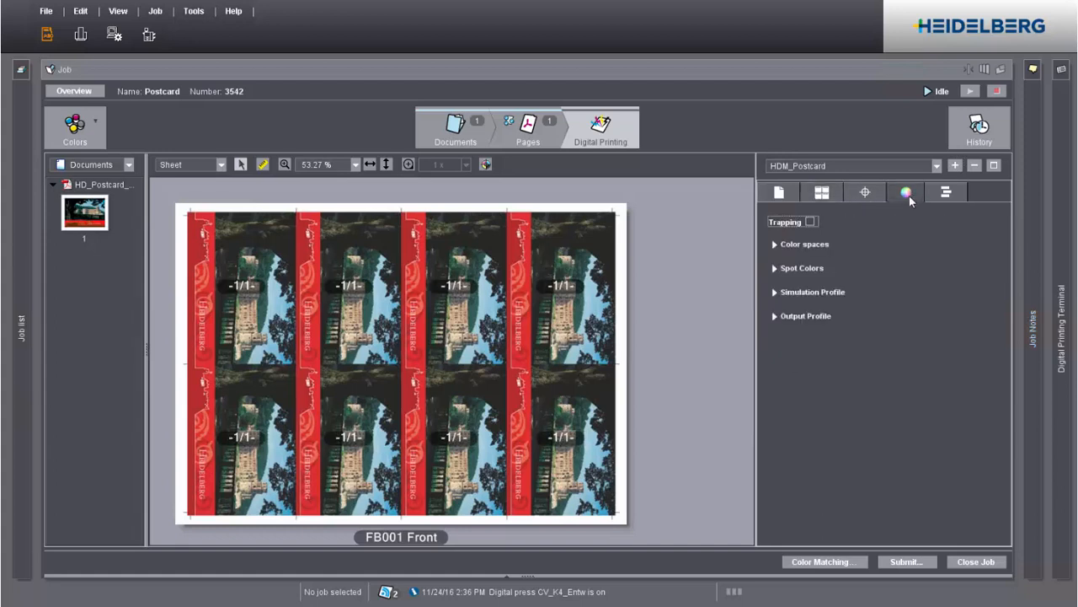
{"action": "left_click", "coordinate": [775, 268]}
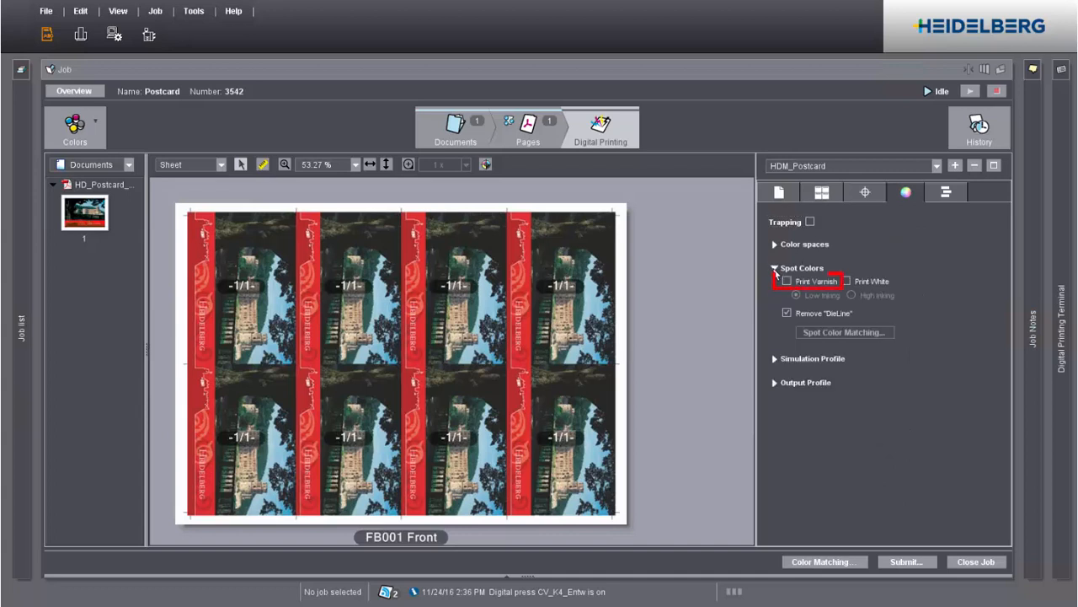
{"action": "left_click", "coordinate": [789, 280]}
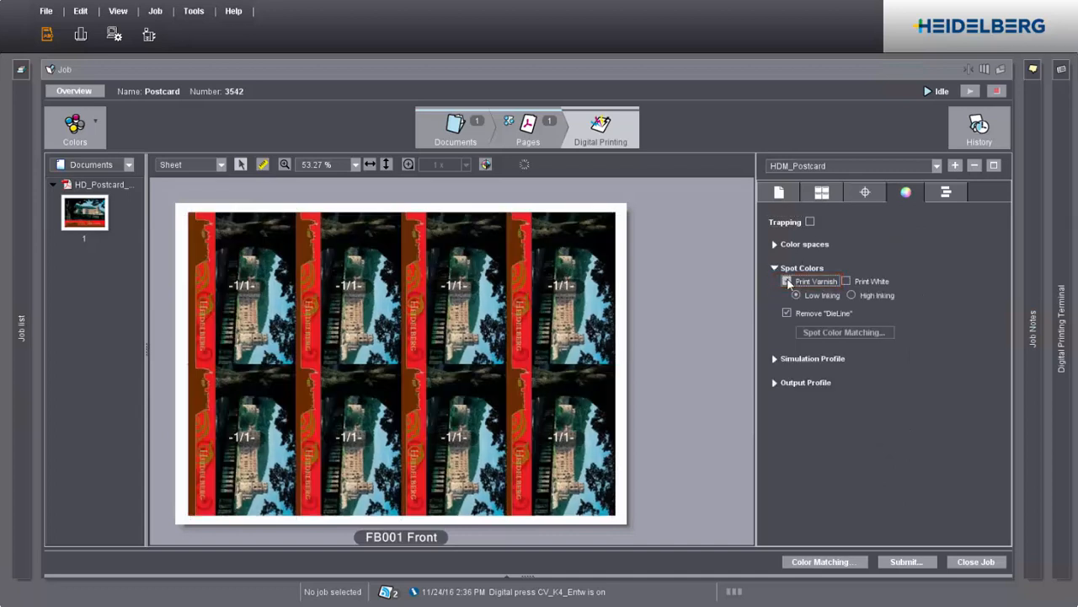
{"action": "left_click", "coordinate": [853, 295]}
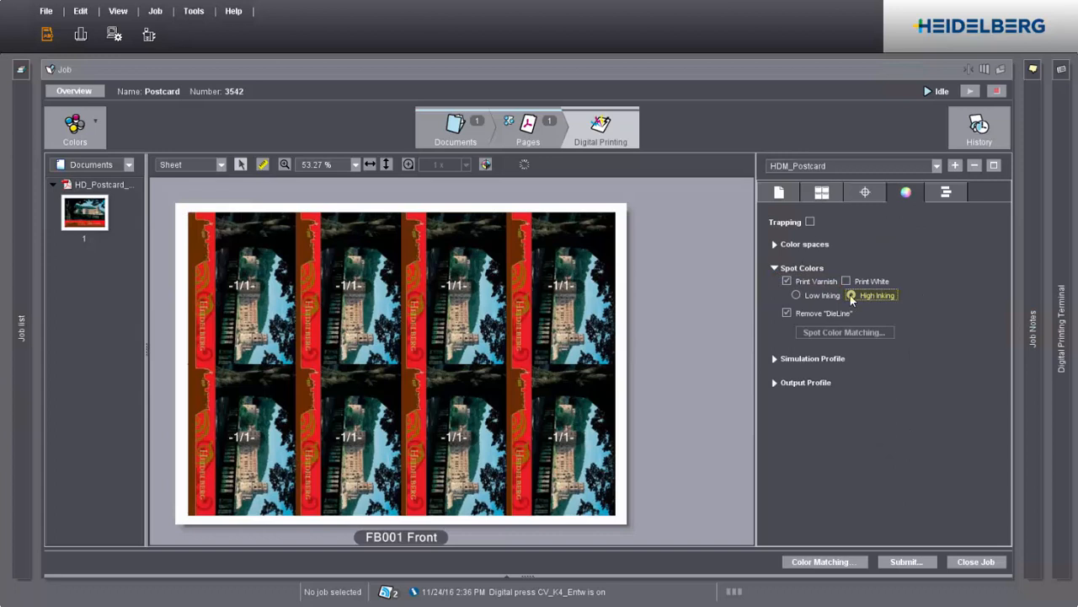
{"action": "left_click", "coordinate": [853, 295]}
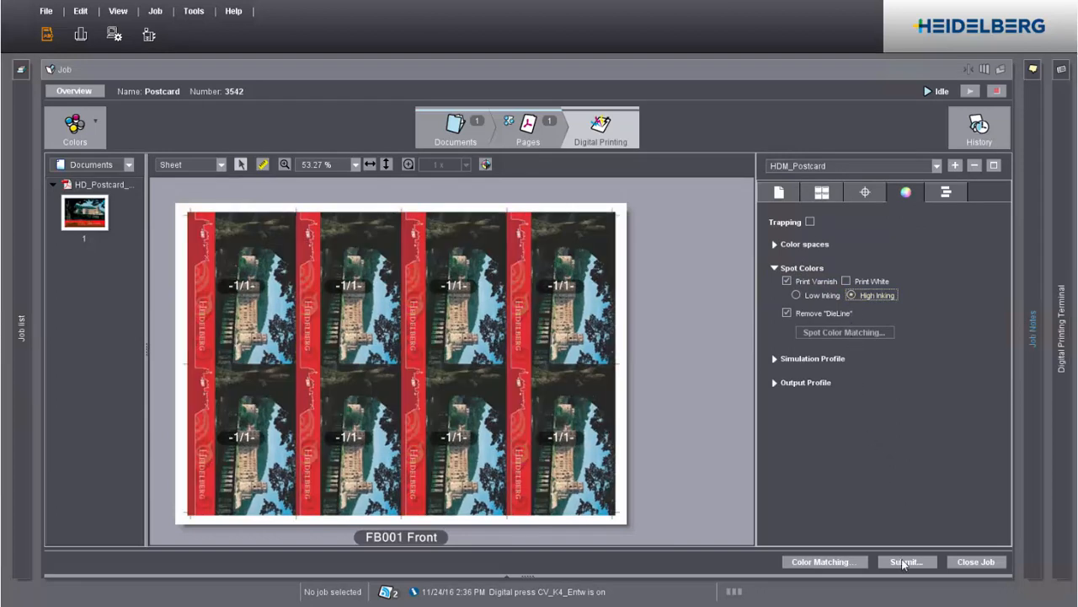
Submit the Postcard job to the press with a delivery quantity of 10
{"action": "left_click", "coordinate": [910, 563]}
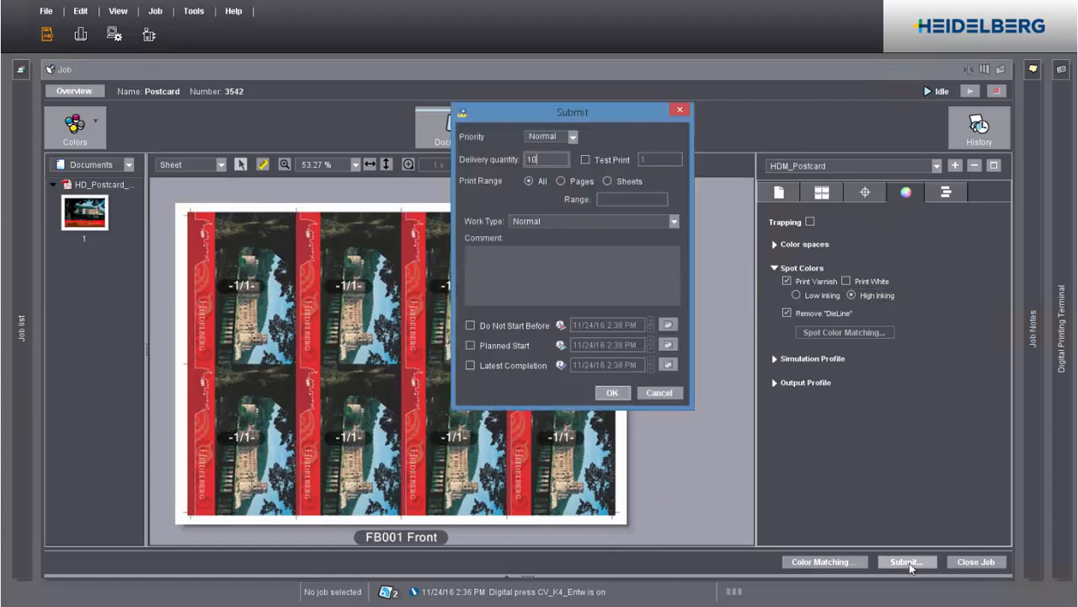
{"action": "mouse_move", "coordinate": [711, 469]}
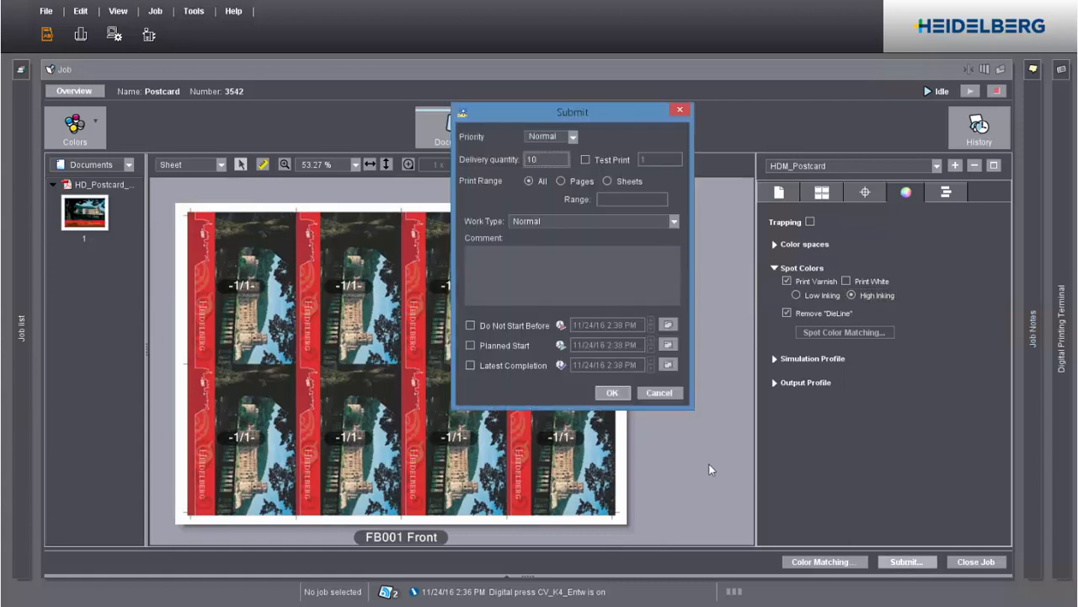
{"action": "left_click", "coordinate": [613, 392]}
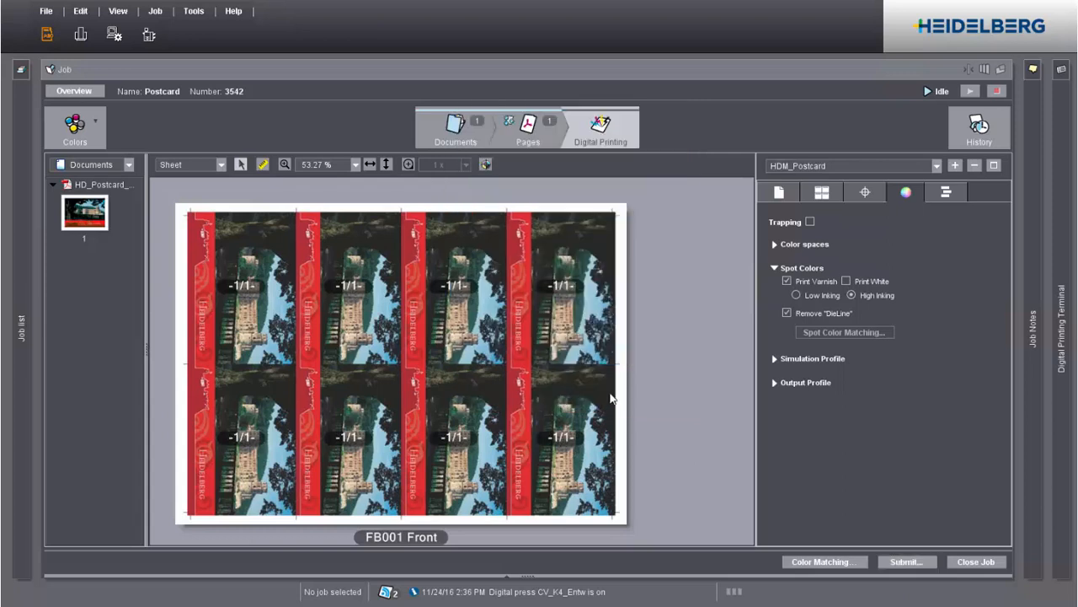